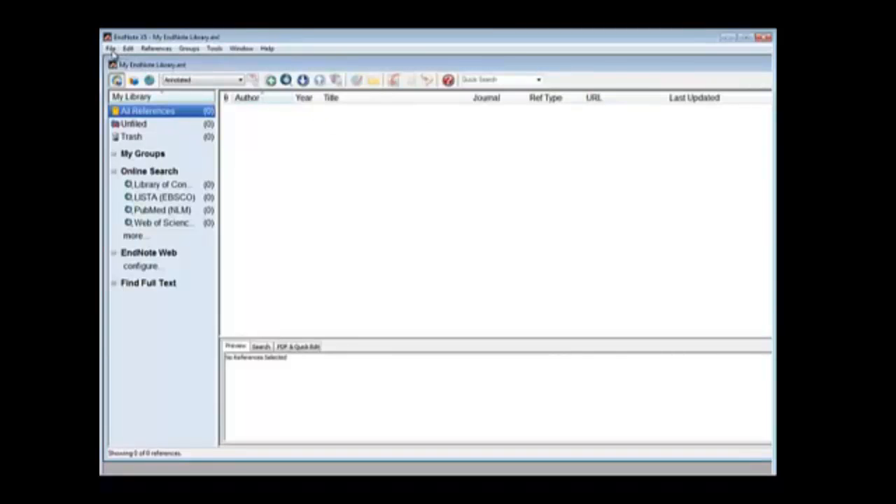
Step: Open the Import File dialog from the File > Import menu
click(111, 48)
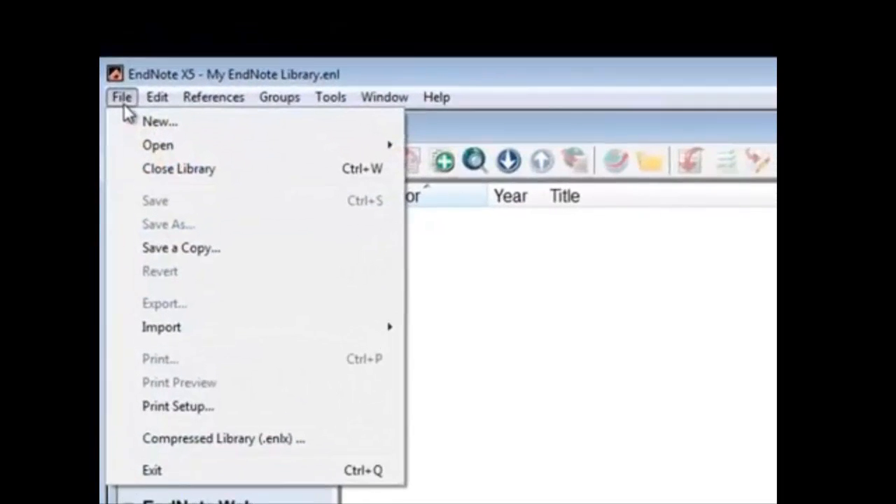
mouse_move(161, 327)
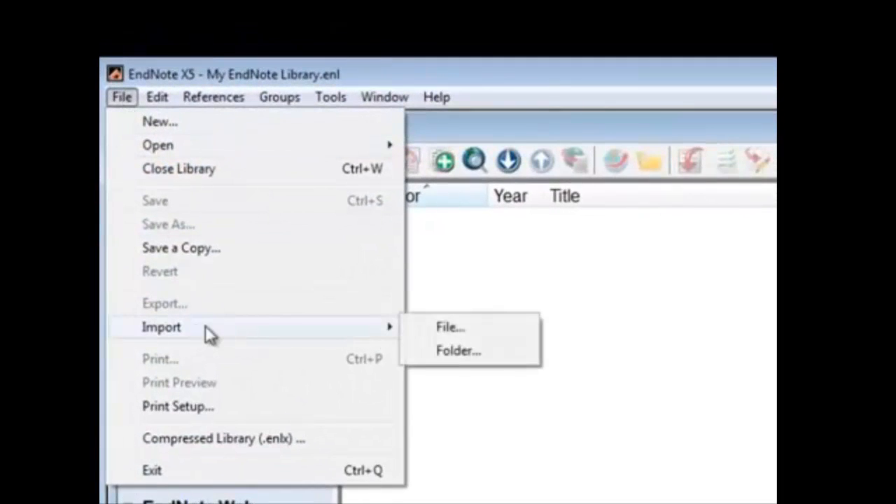
mouse_move(250, 338)
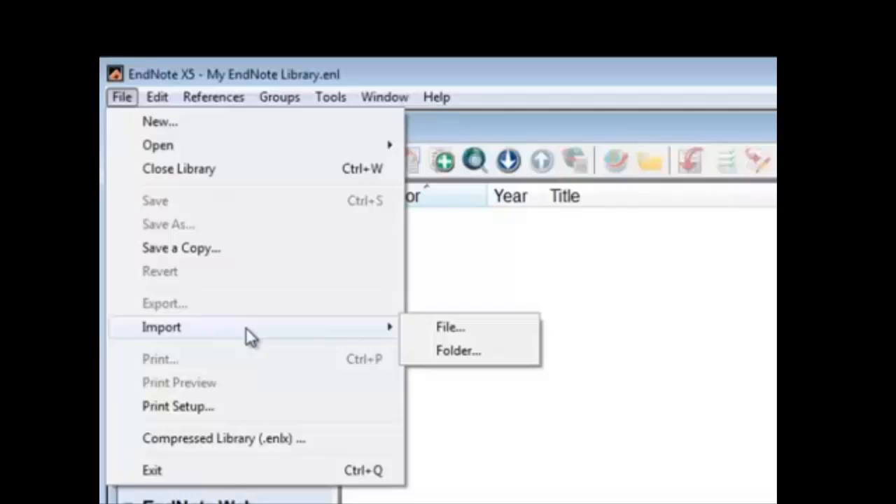
mouse_move(451, 326)
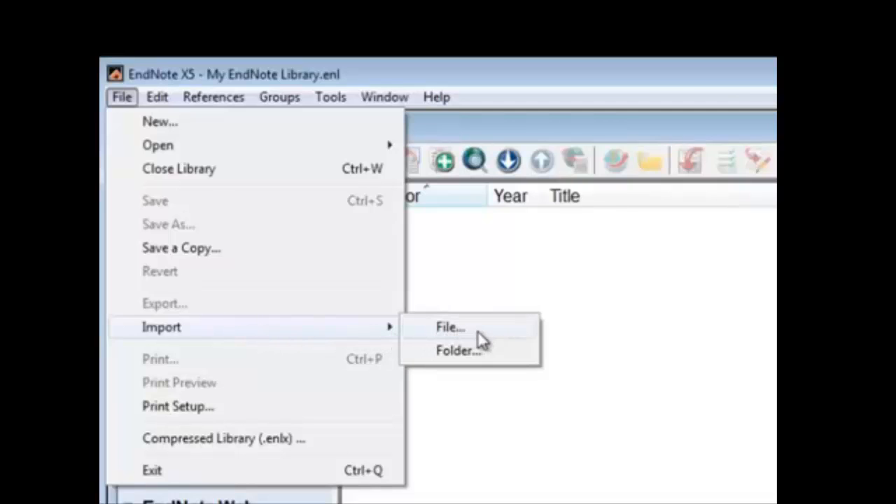
click(450, 327)
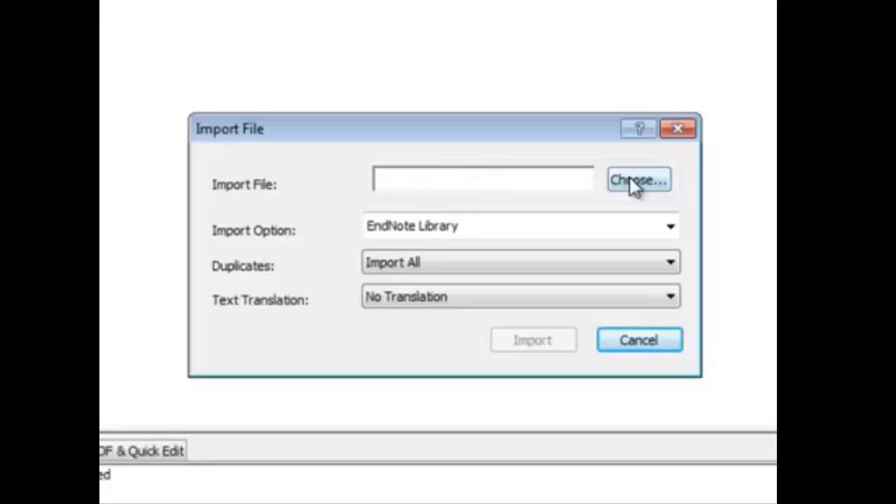
Step: Choose pubmed_result.txt as the file to import
click(637, 180)
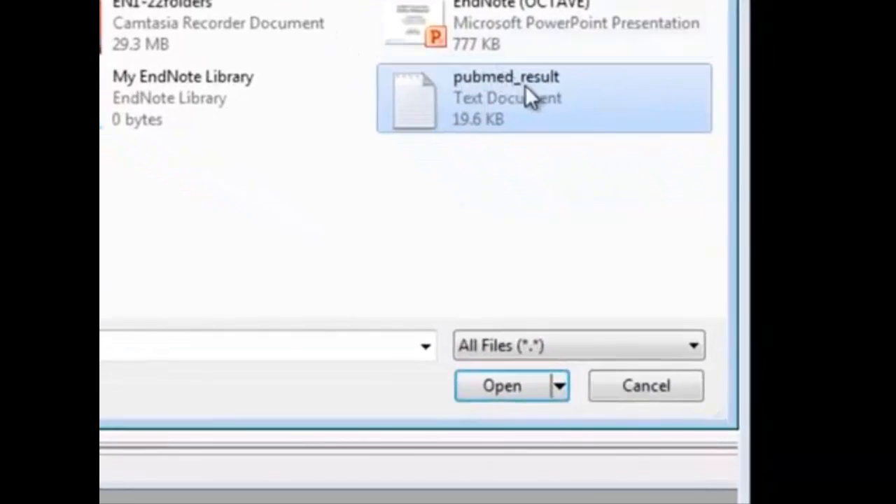
click(501, 386)
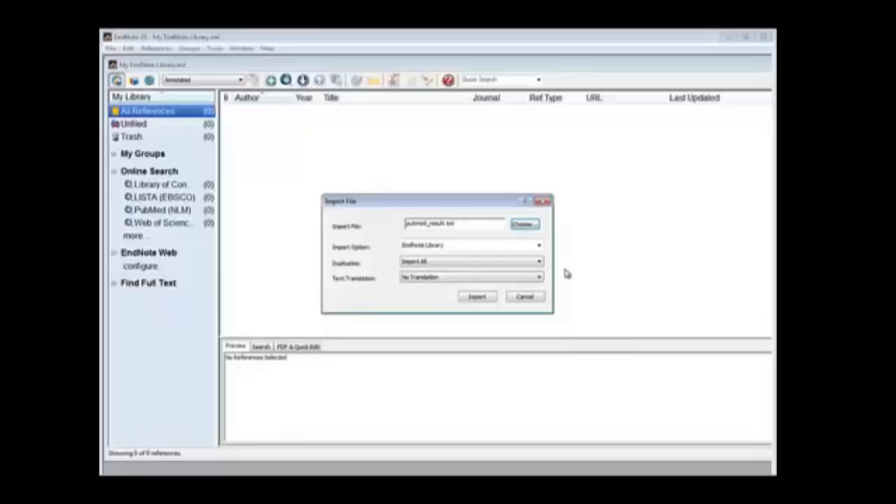
Step: Select Other Filters… from the Import Option dropdown
click(539, 245)
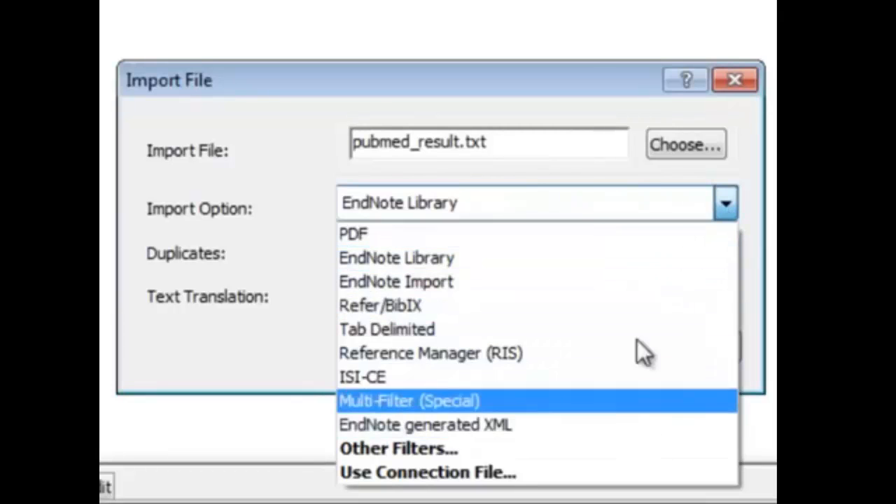
mouse_move(654, 258)
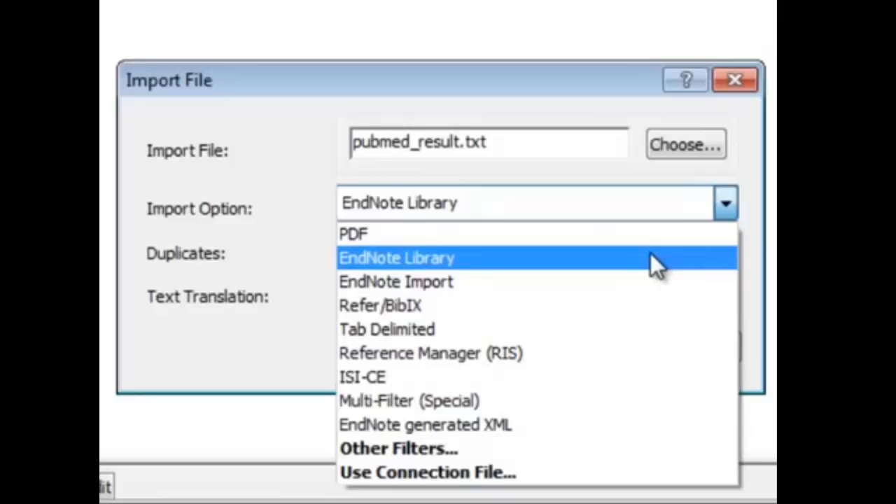
mouse_move(658, 272)
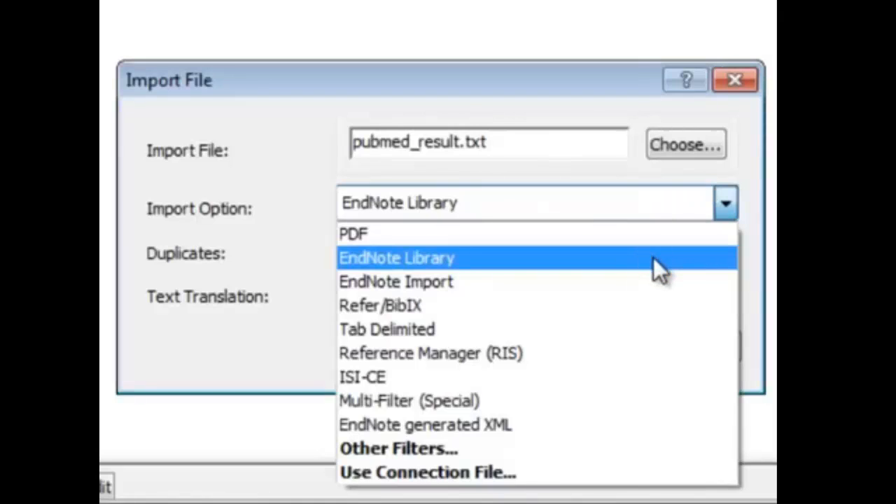
mouse_move(648, 273)
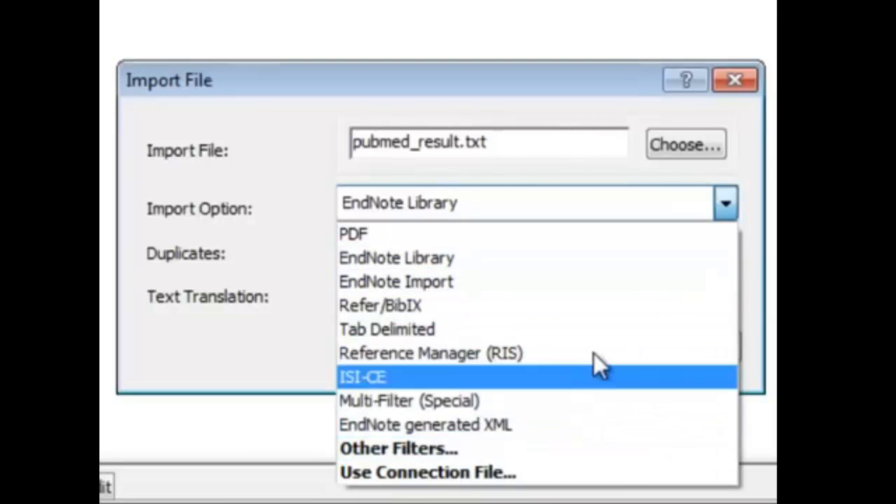
mouse_move(594, 448)
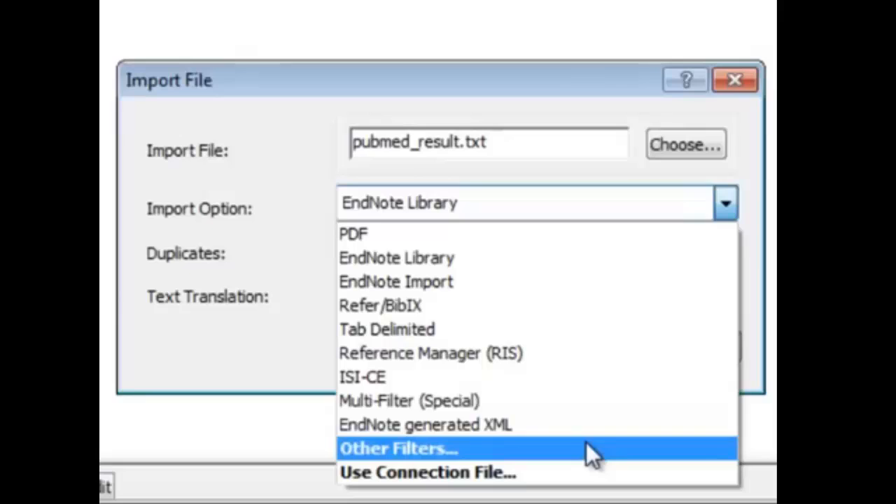
click(399, 448)
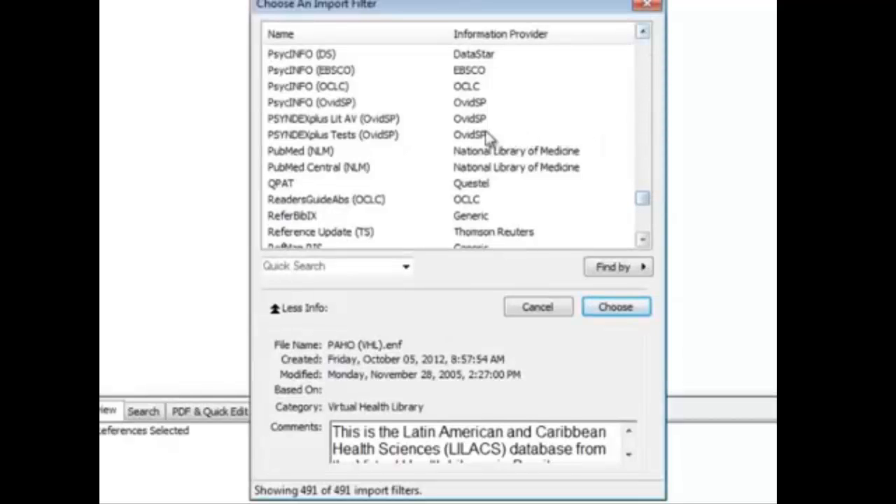
Step: Select PubMed (NLM) in Choose An Import Filter and confirm it
click(301, 150)
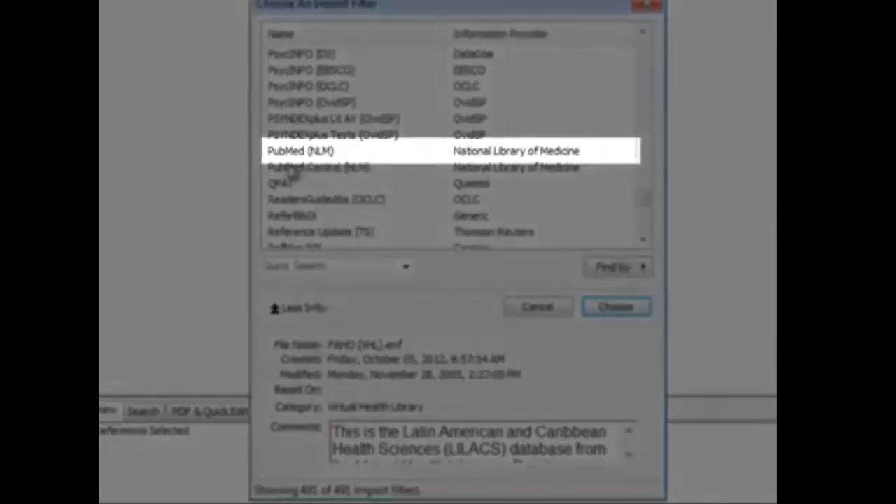
click(301, 151)
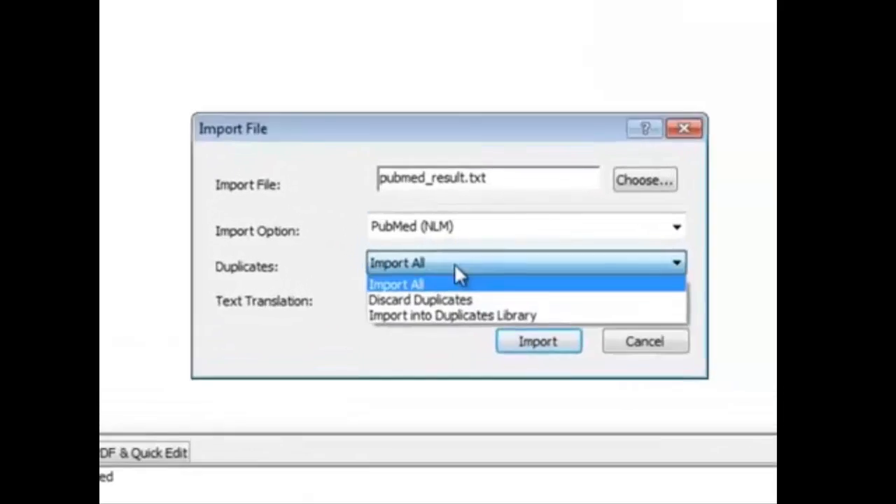
Step: Set Duplicates to Discard Duplicates and import the four PubMed references
click(419, 299)
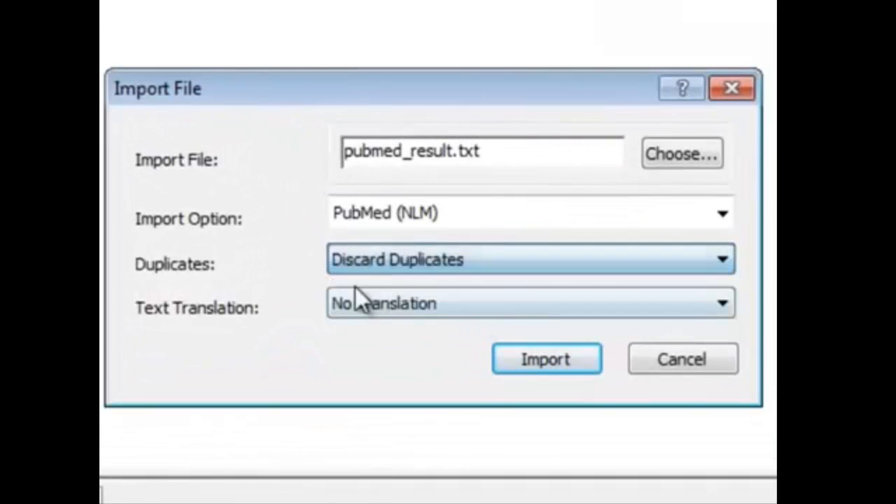
mouse_move(214, 349)
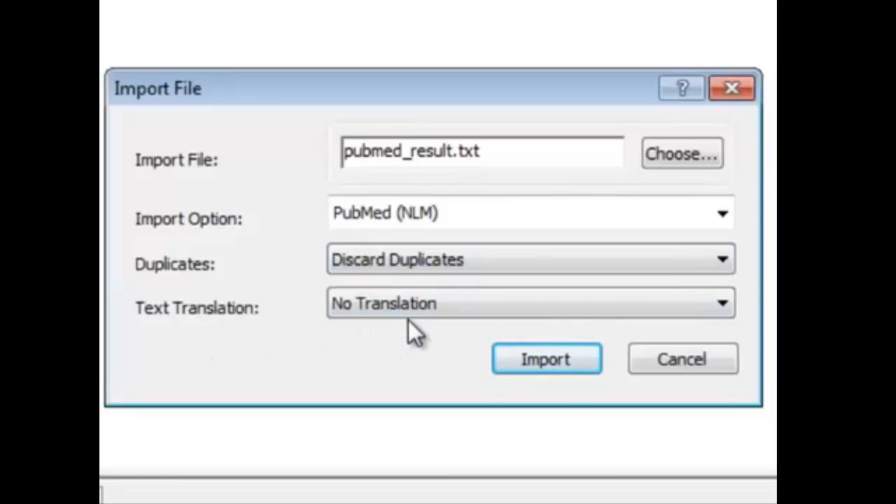
mouse_move(546, 370)
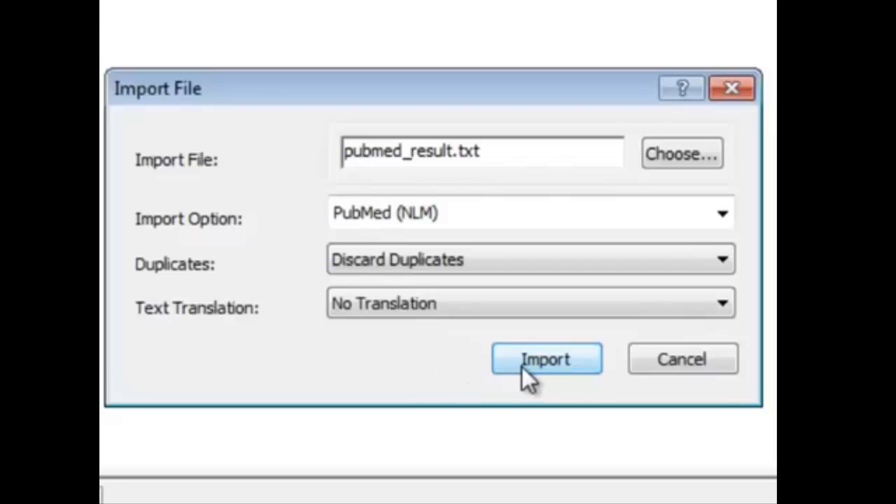
click(546, 359)
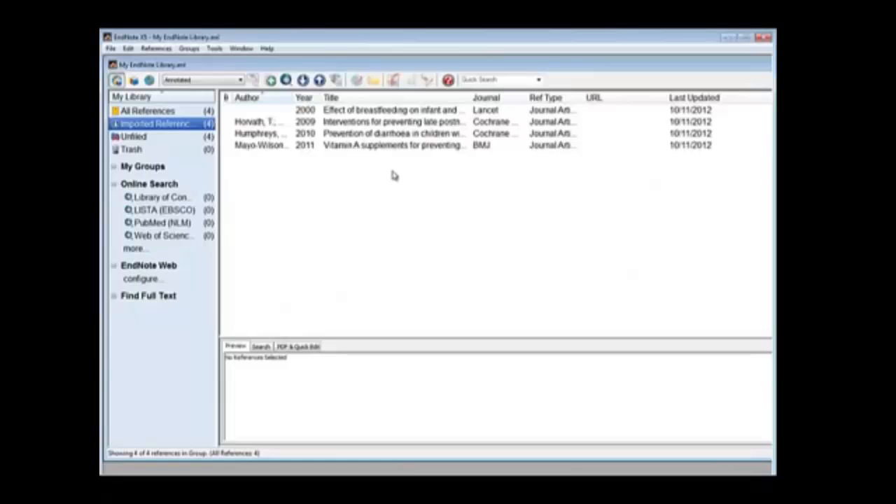
mouse_move(314, 128)
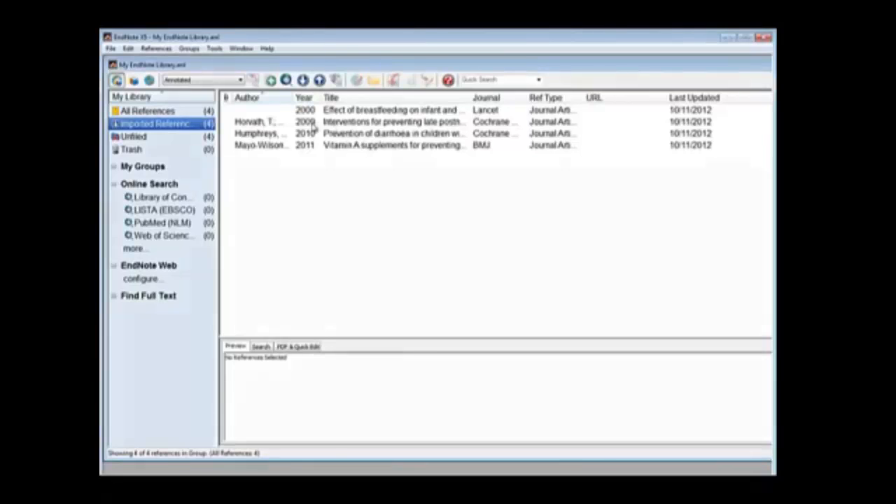